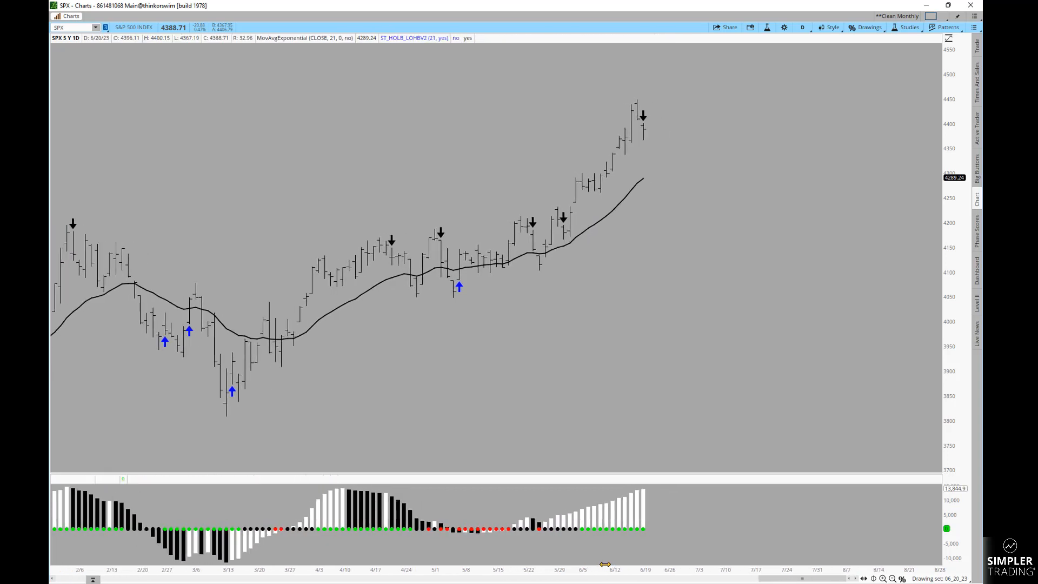
mouse_move(686, 463)
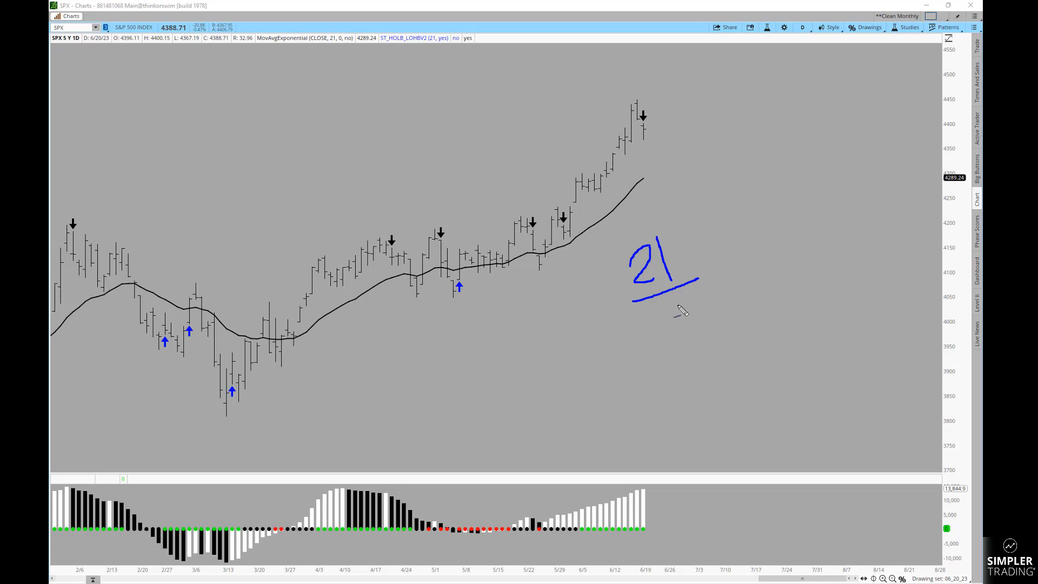
mouse_move(404, 238)
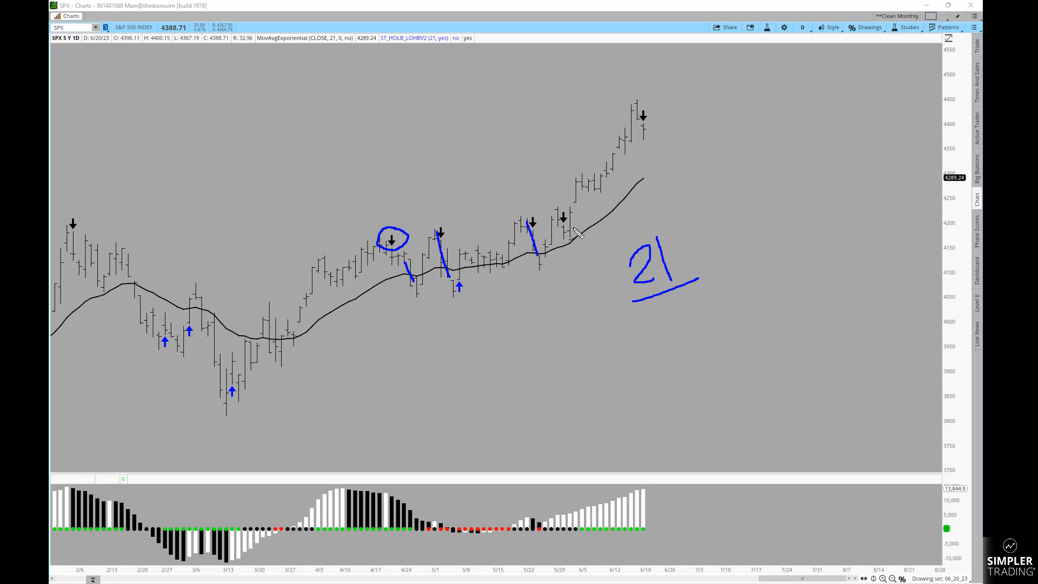
mouse_move(656, 178)
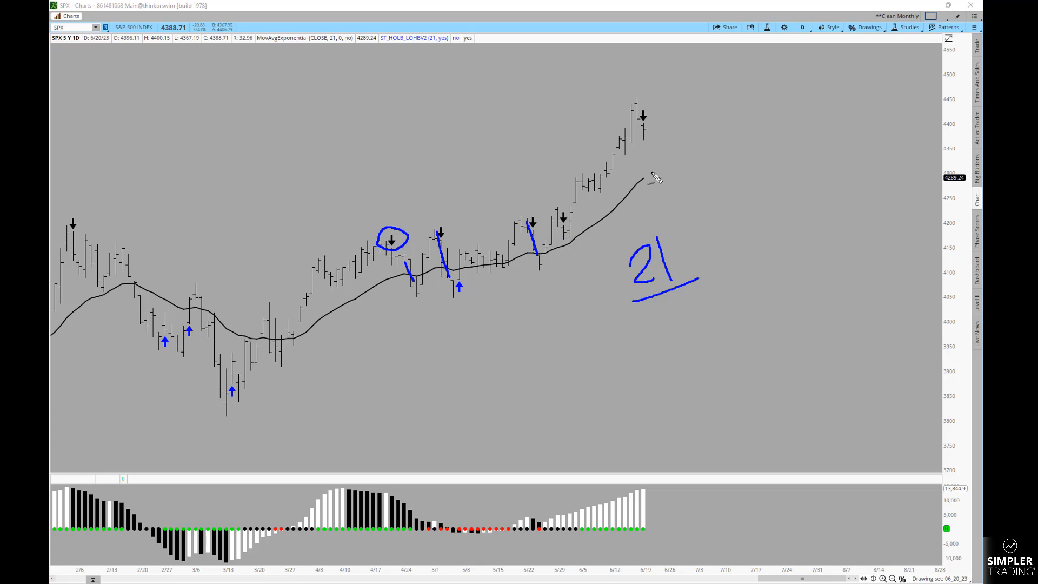
mouse_move(646, 189)
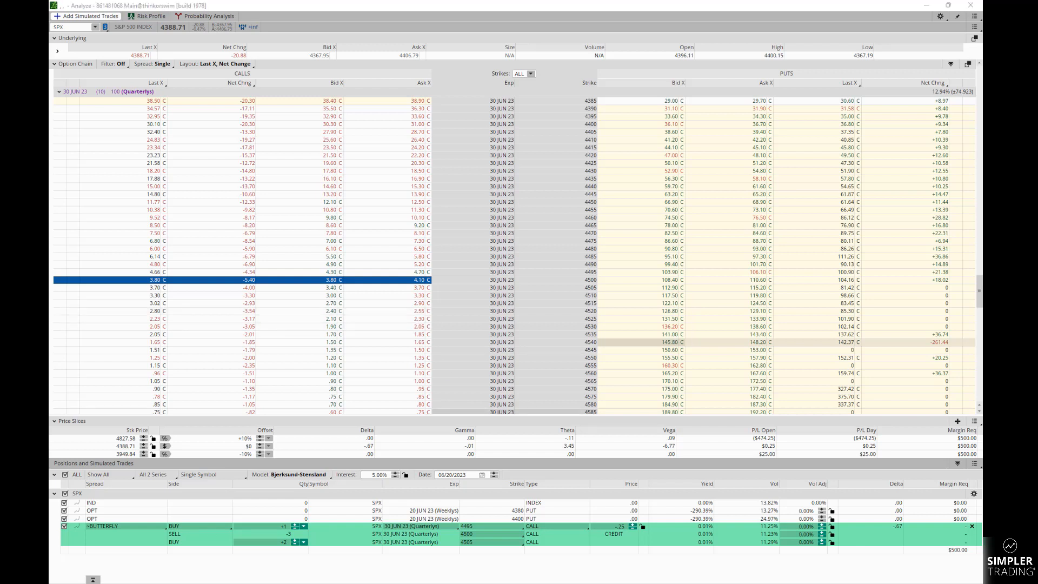
mouse_move(171, 191)
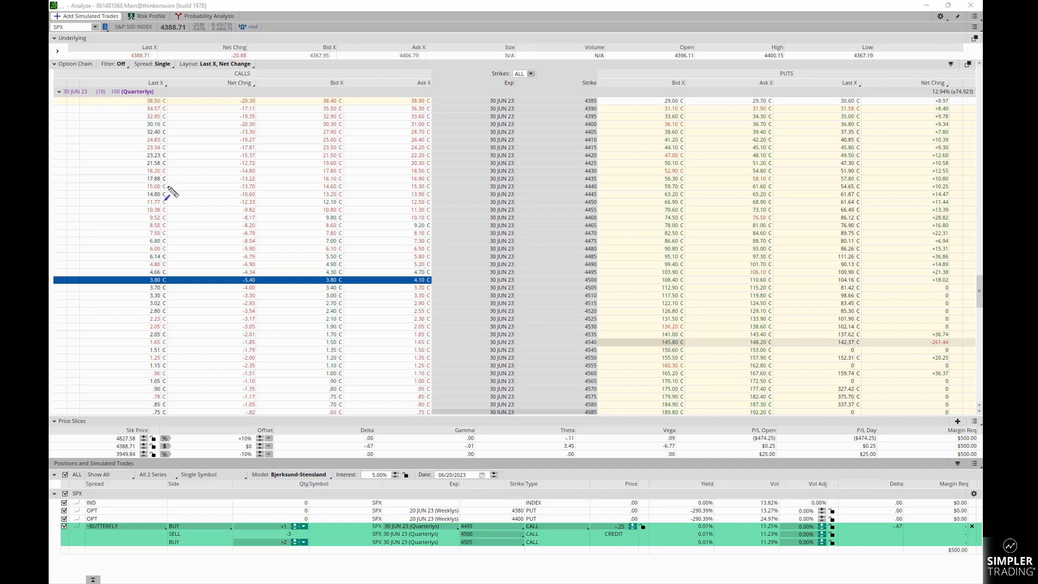
Delete the old simulated SPX BUTTERFLY row from Positions and Simulated Trades
drag(175, 195, 106, 100)
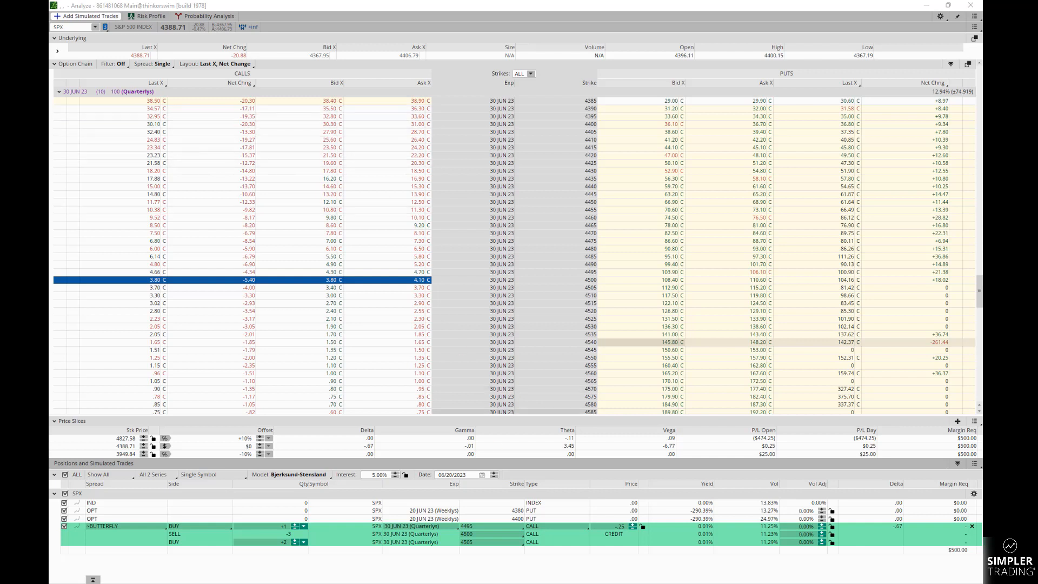
mouse_move(360, 197)
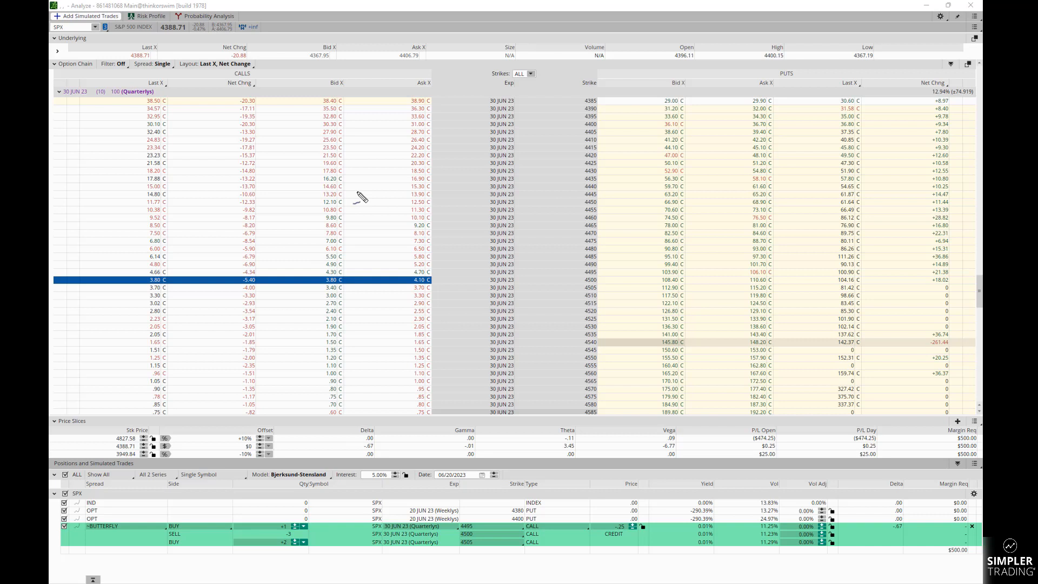
mouse_move(445, 224)
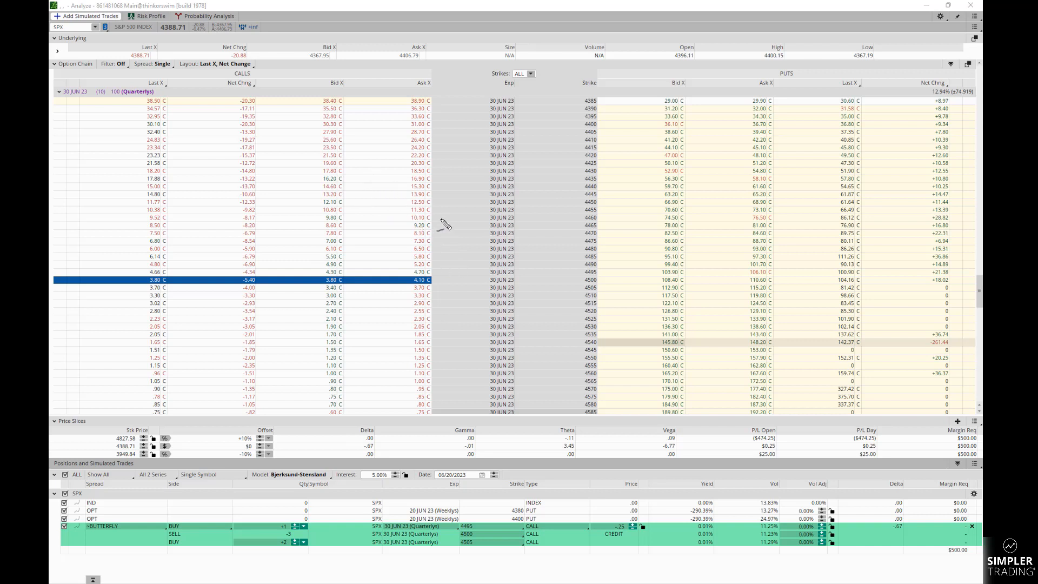
drag(447, 265, 473, 304)
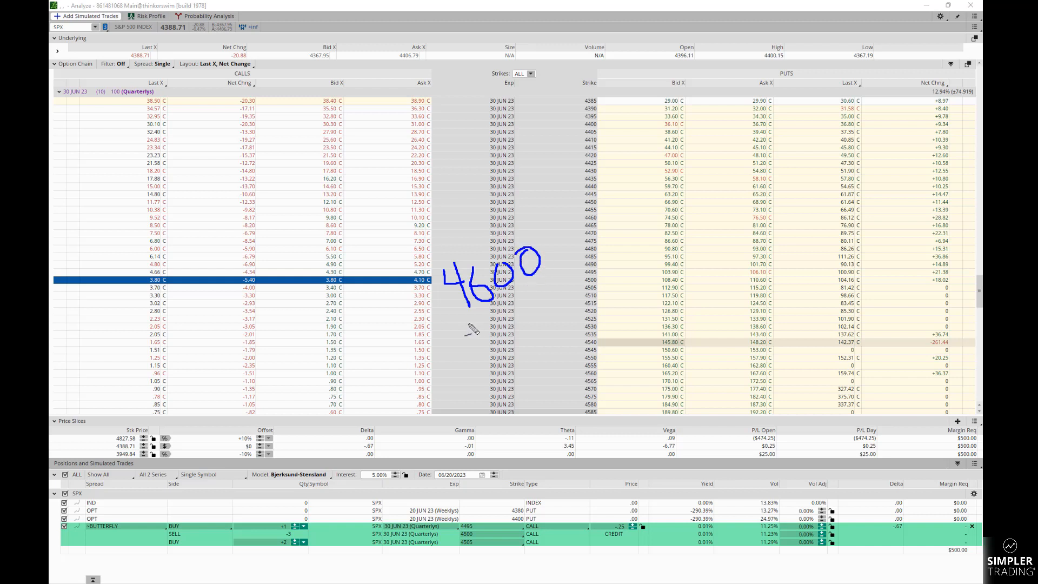
drag(469, 325, 632, 257)
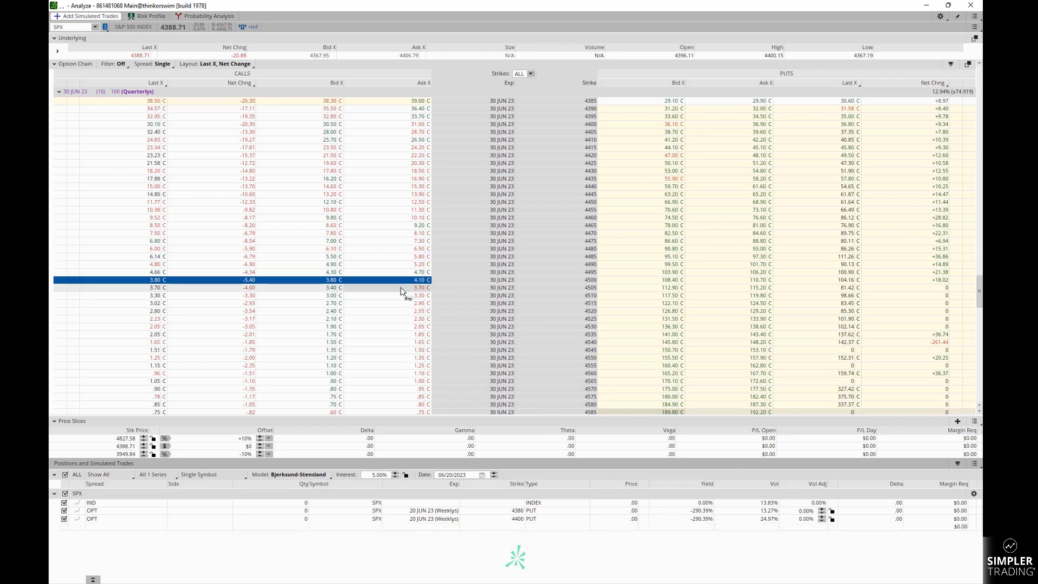
mouse_move(351, 206)
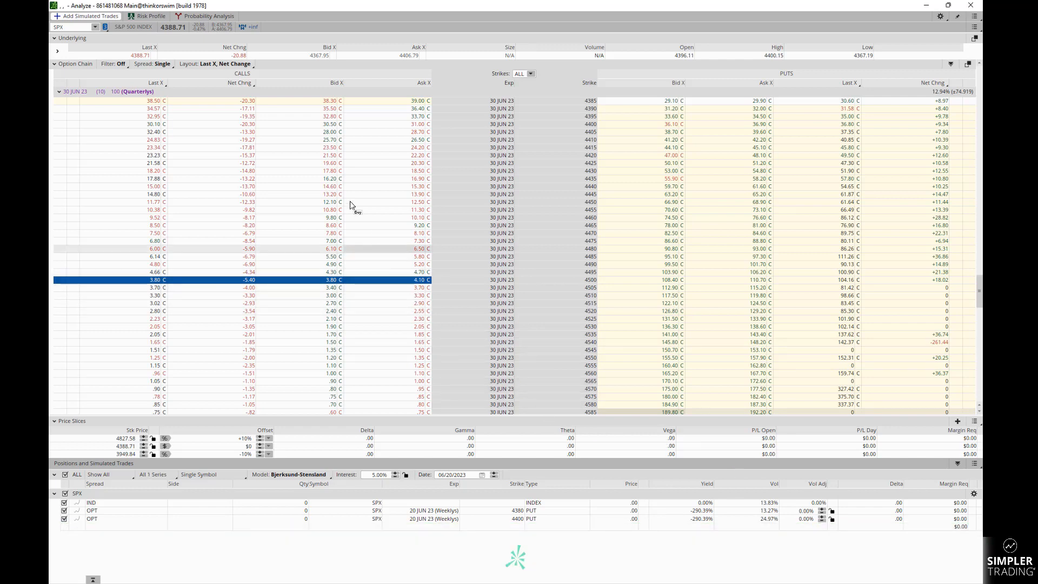
Add a 1x3x2 unbalanced call butterfly at 4495/4500/4505 as a simulated trade
right_click(403, 279)
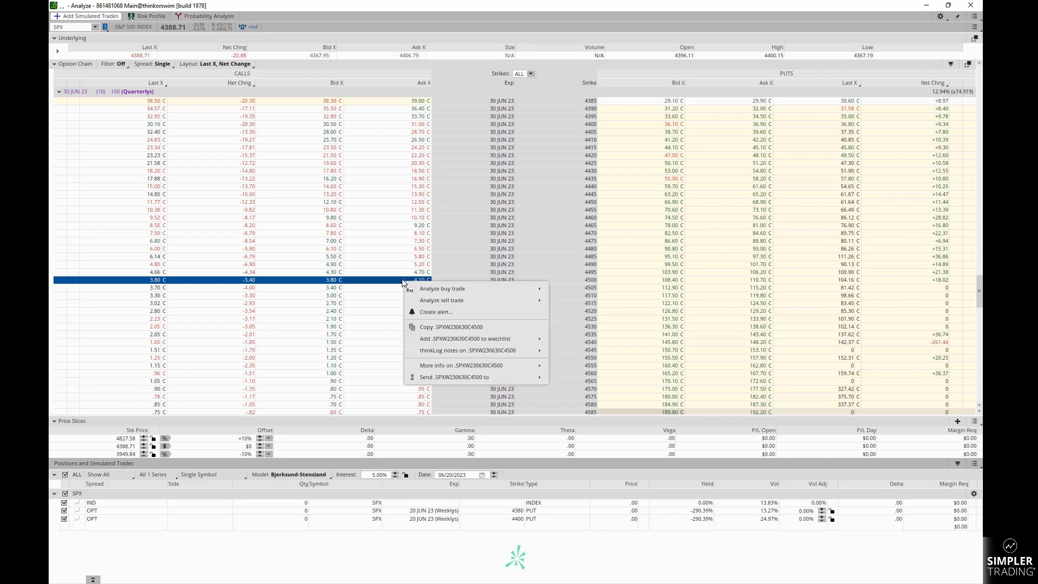
mouse_move(442, 288)
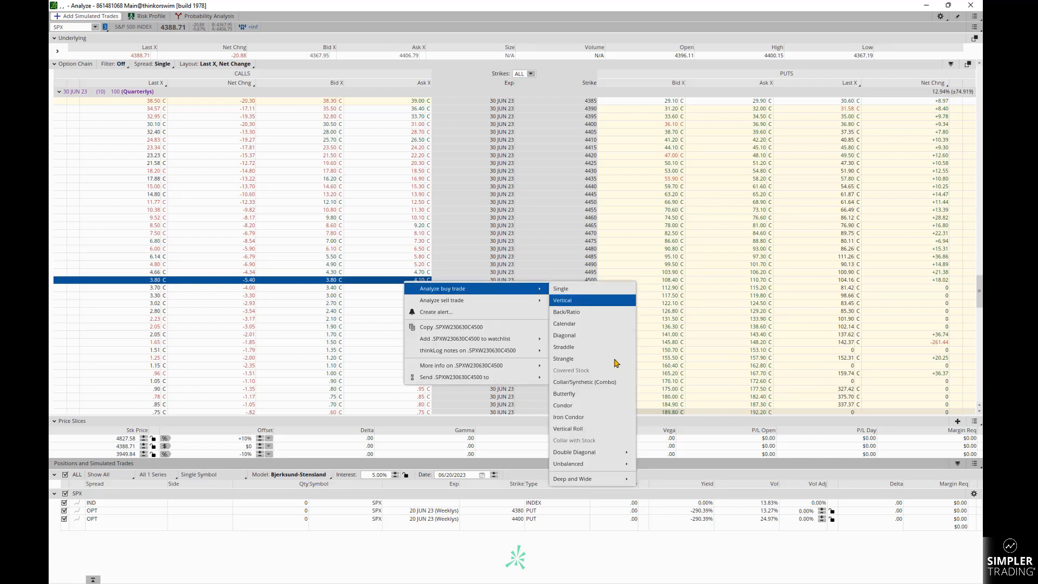
mouse_move(568, 463)
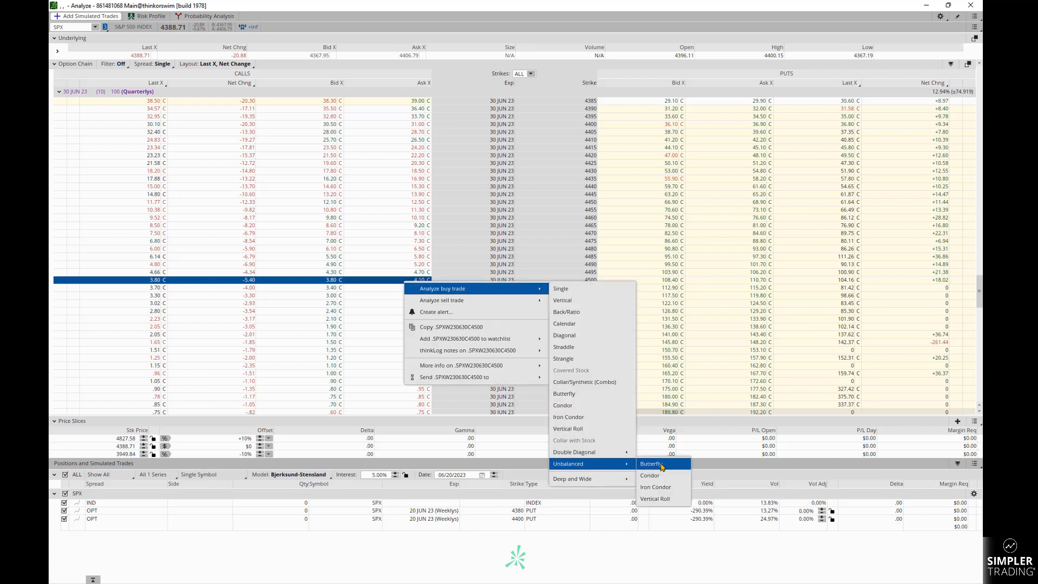
click(653, 463)
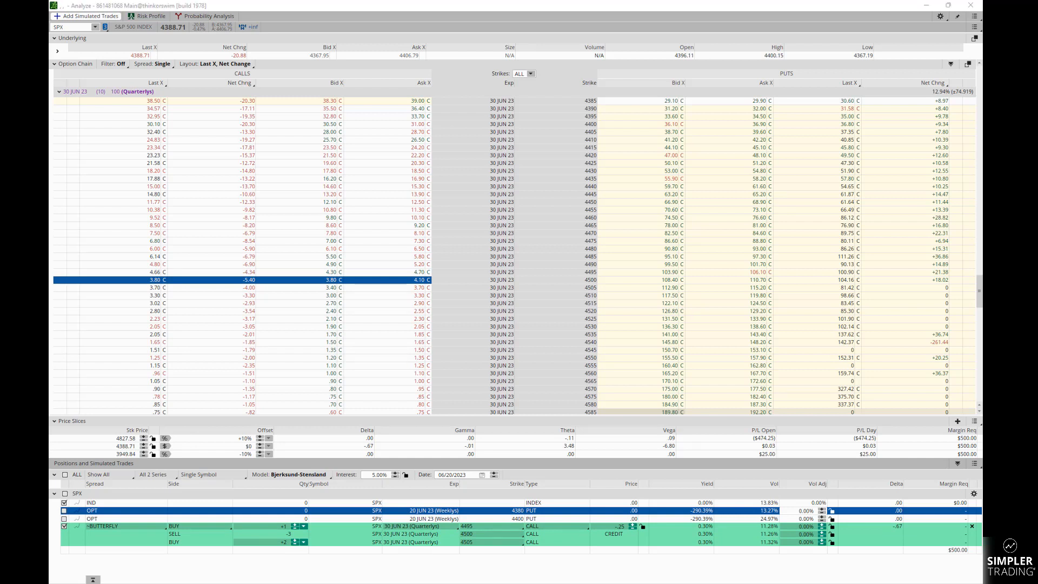
mouse_move(452, 298)
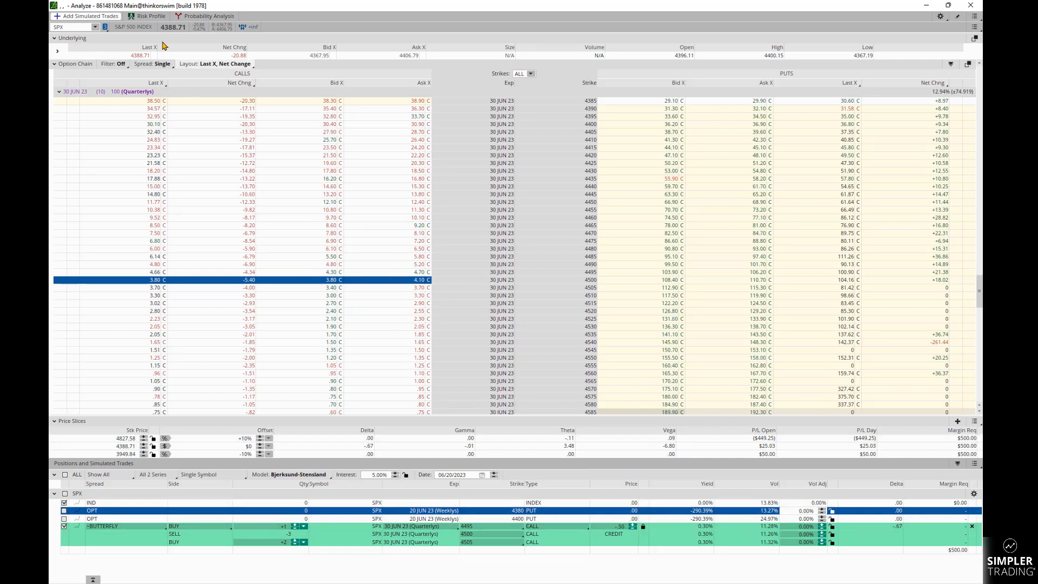
Show the Risk Profile graph and zoom the price axis around the 4500 peak
click(150, 15)
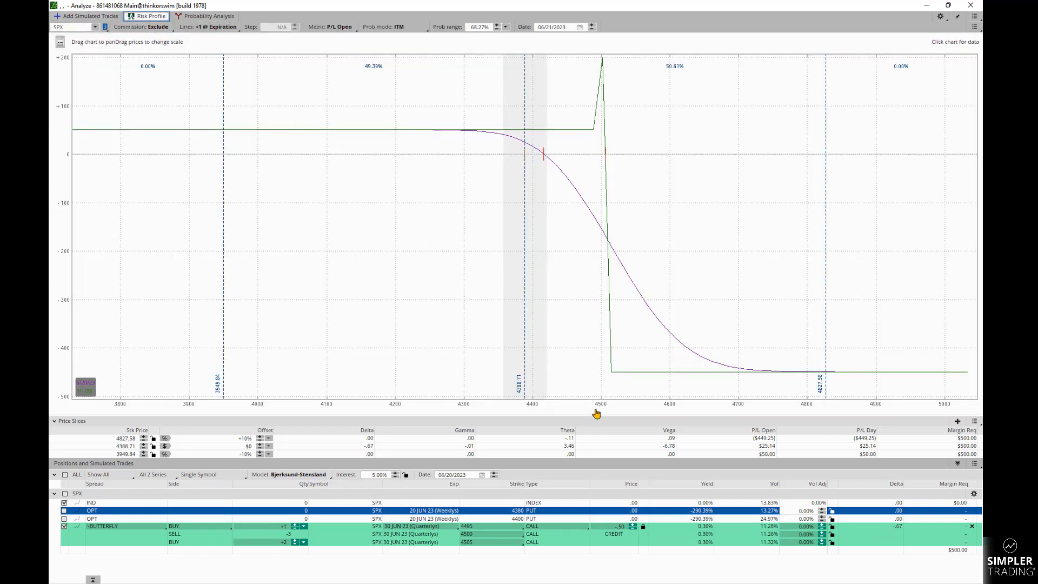
drag(595, 414, 740, 382)
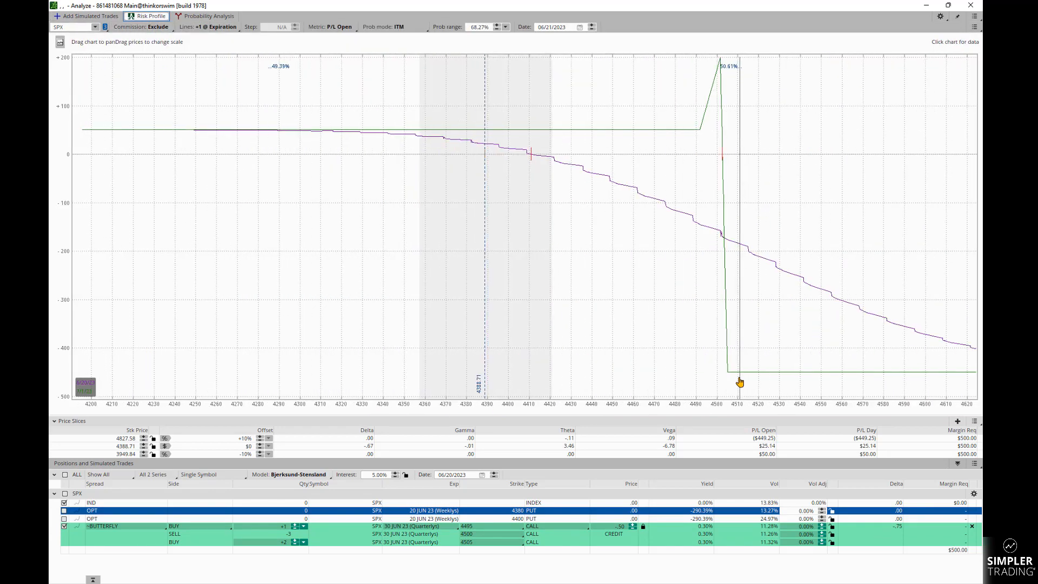
drag(740, 381, 565, 340)
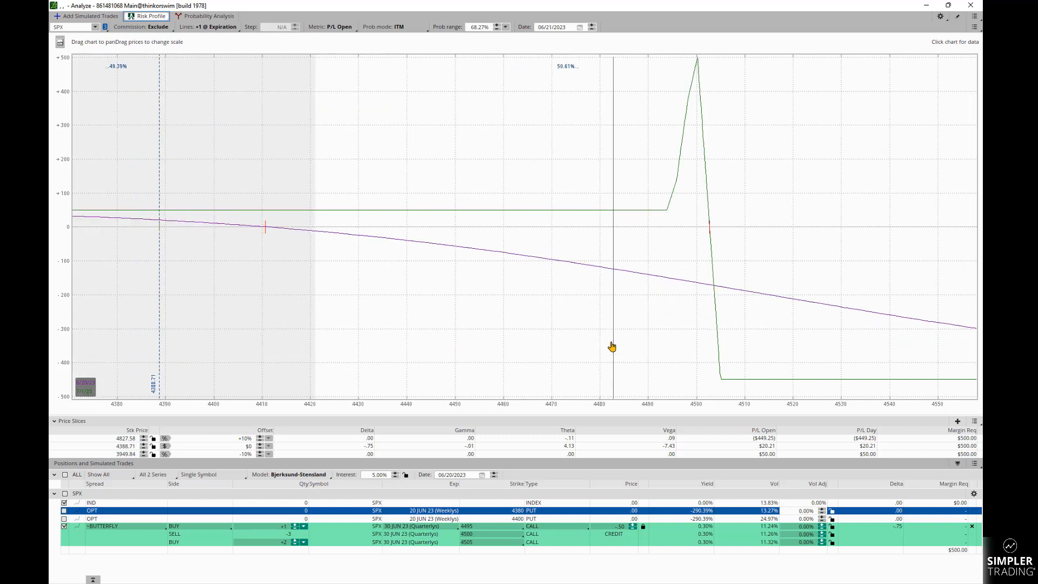
drag(611, 346, 739, 292)
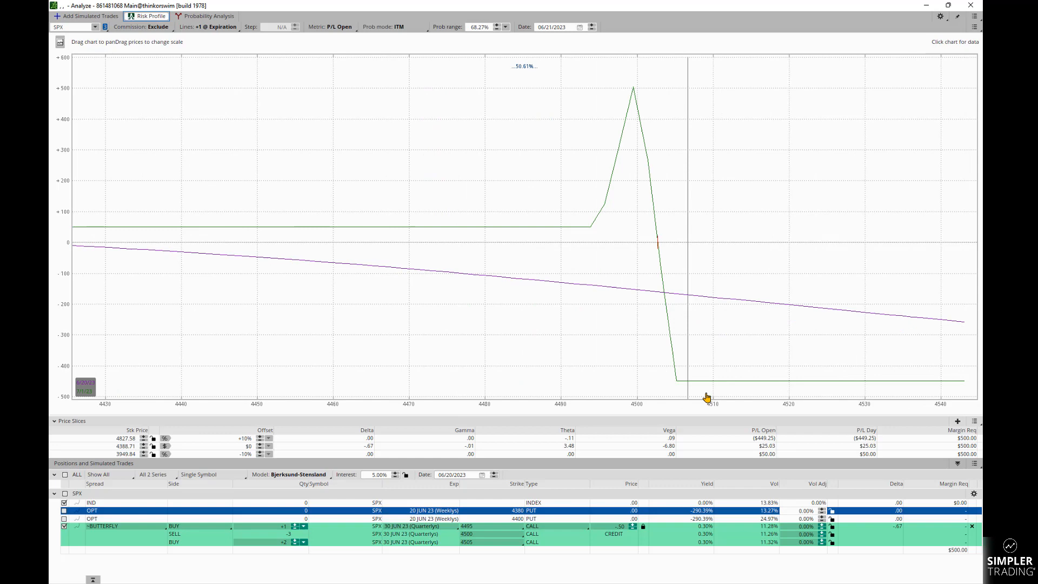
drag(707, 395, 621, 406)
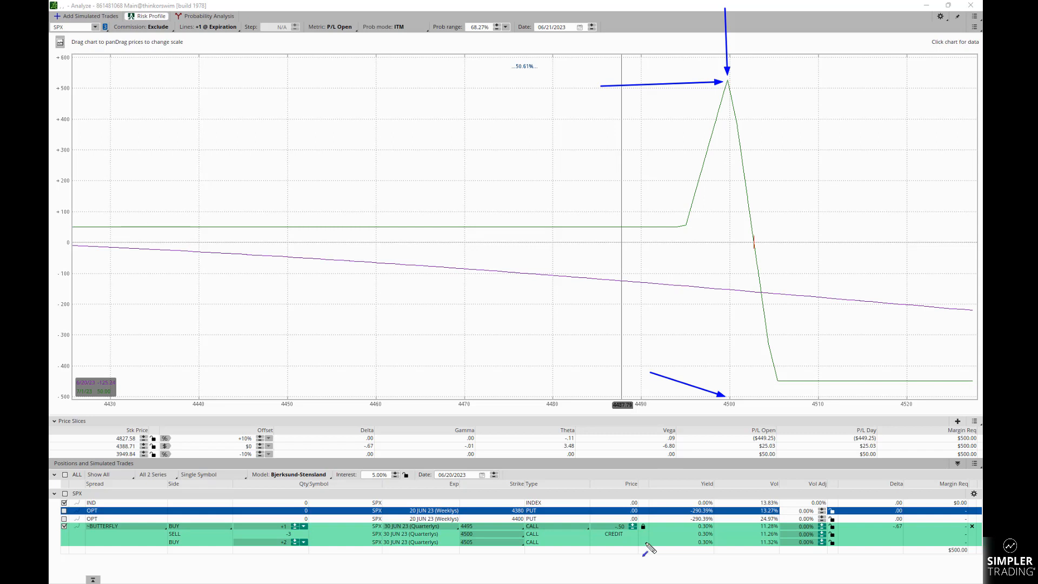
mouse_move(676, 225)
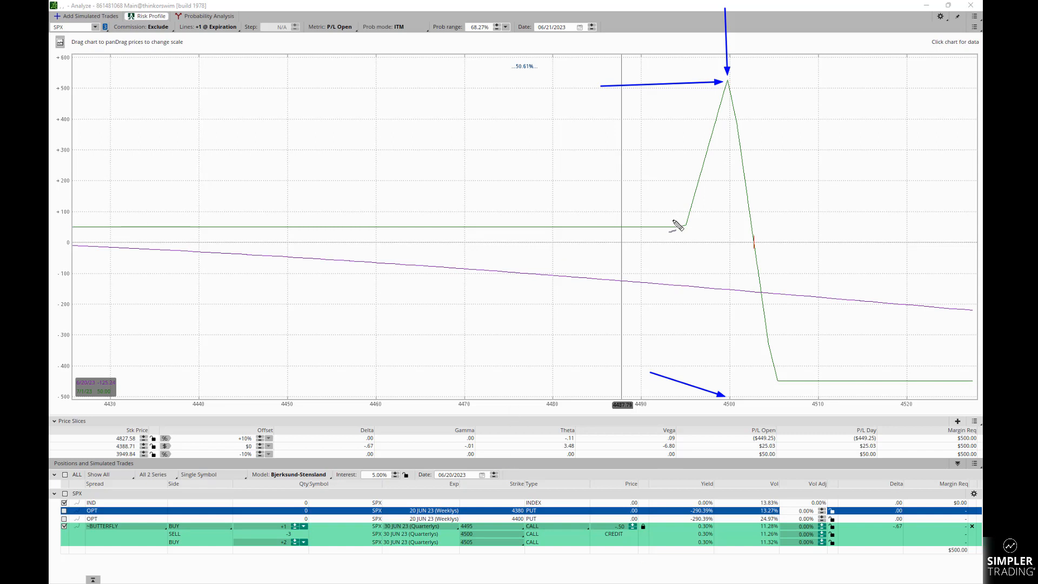
drag(285, 195, 695, 235)
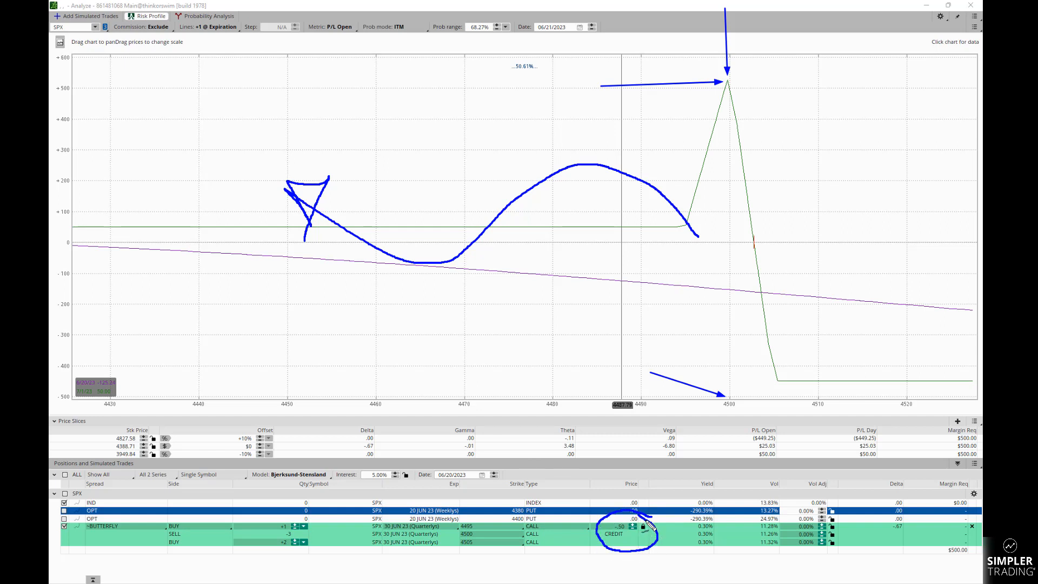
mouse_move(761, 170)
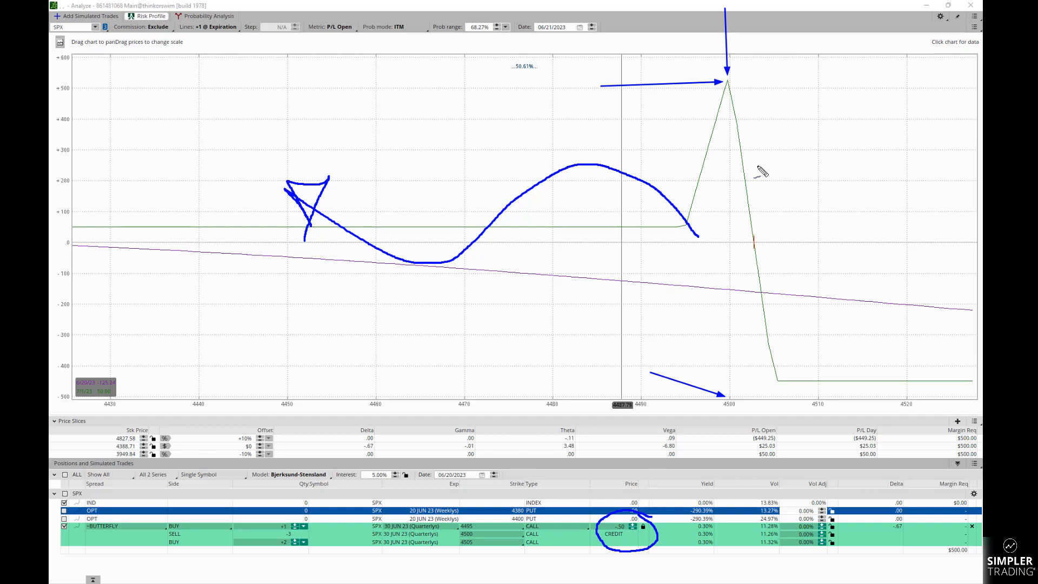
mouse_move(801, 360)
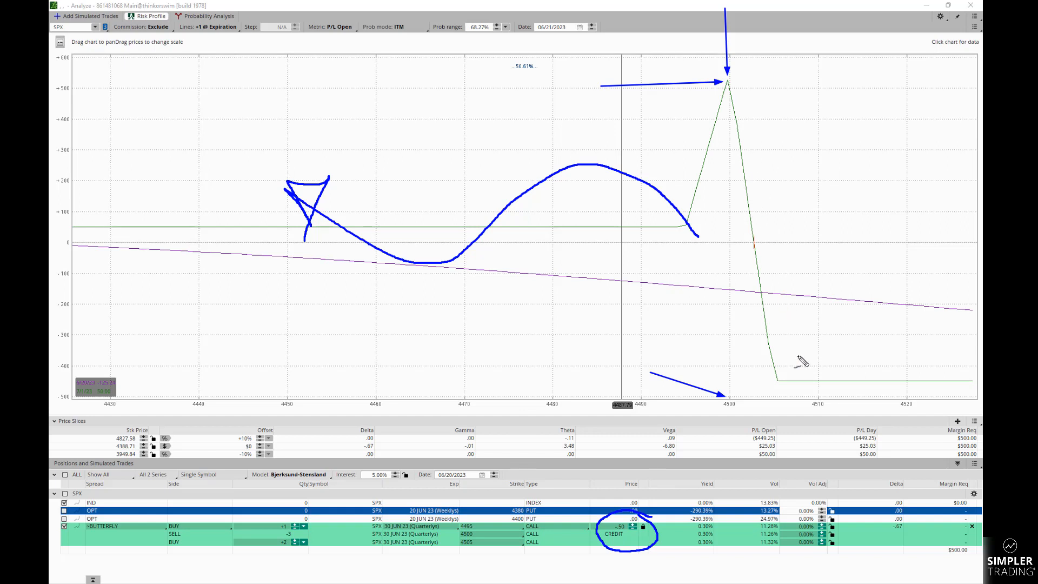
drag(698, 106, 774, 70)
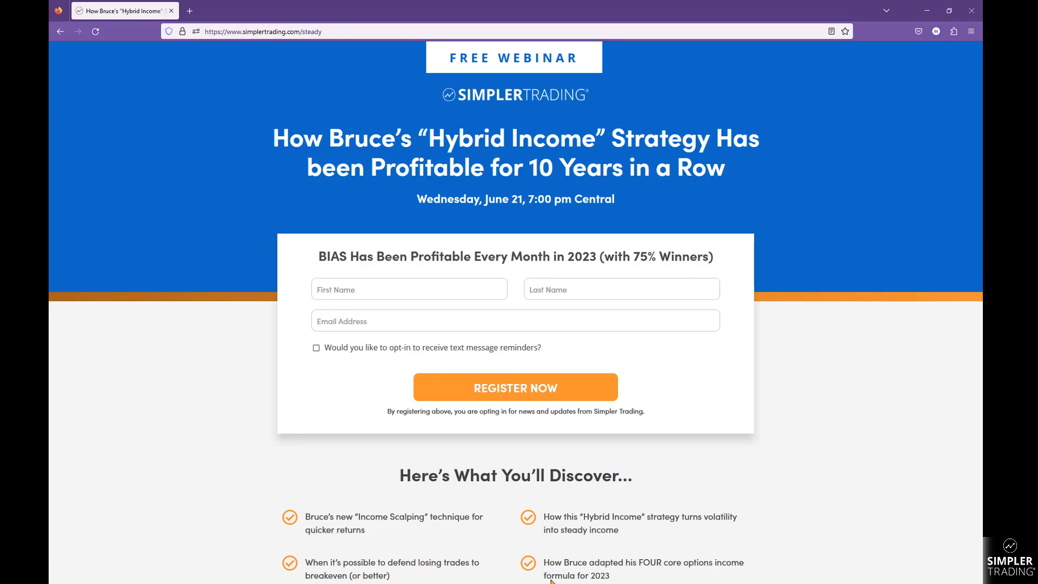
Scroll down the Simpler Trading Hybrid Income webinar page to the registration form
scroll(down, 3)
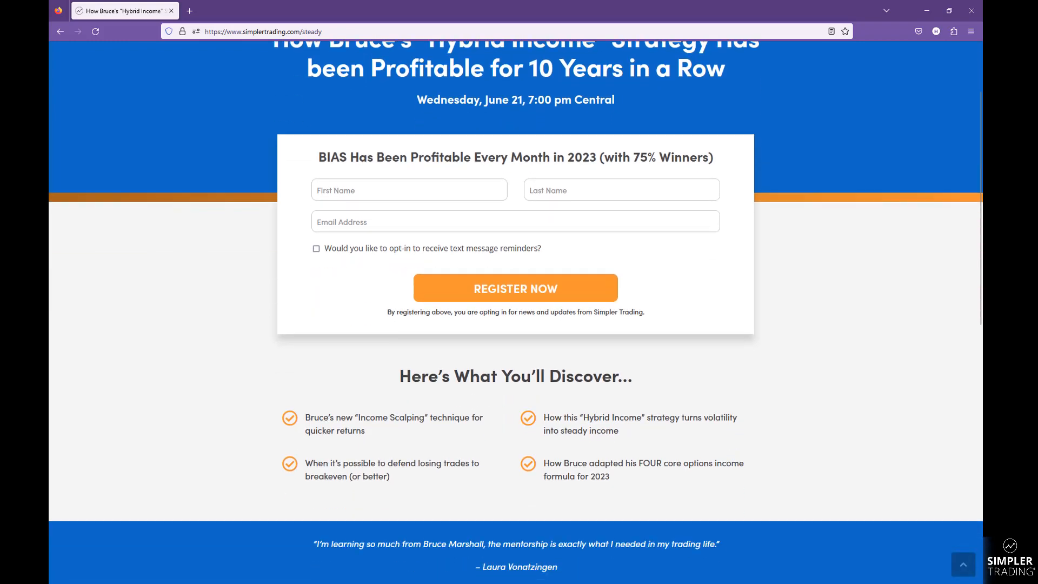